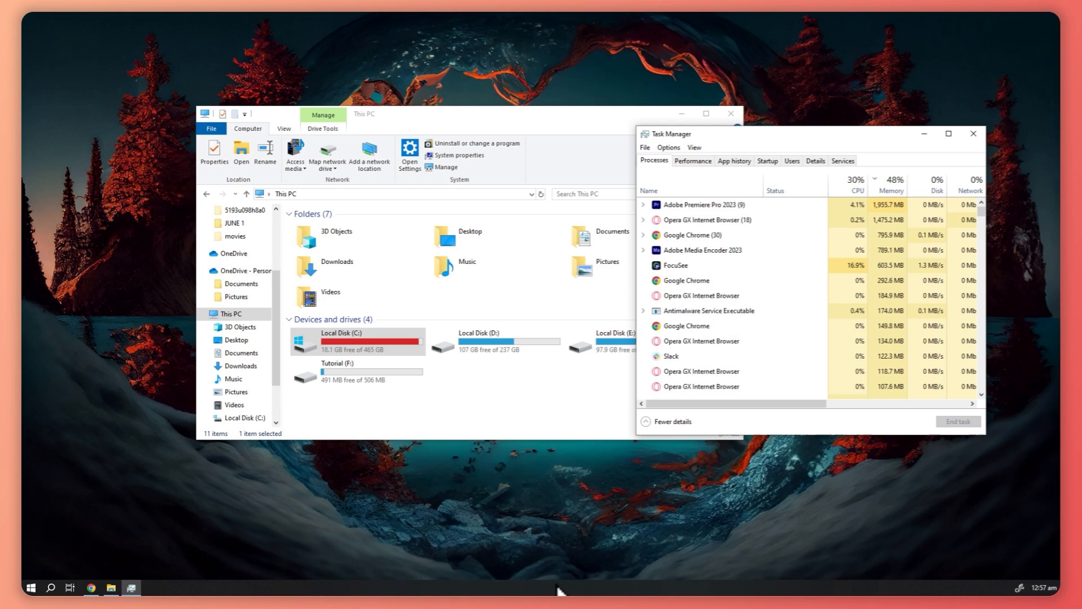
Step: Check the running processes in Task Manager, including Adobe Media Encoder 2023
right_click(559, 590)
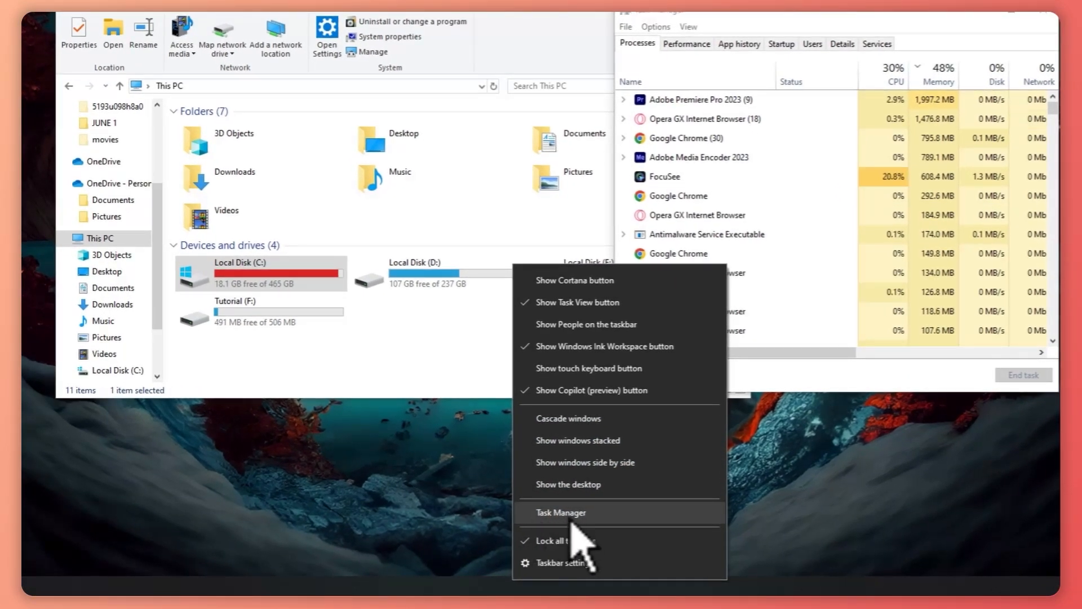
click(561, 512)
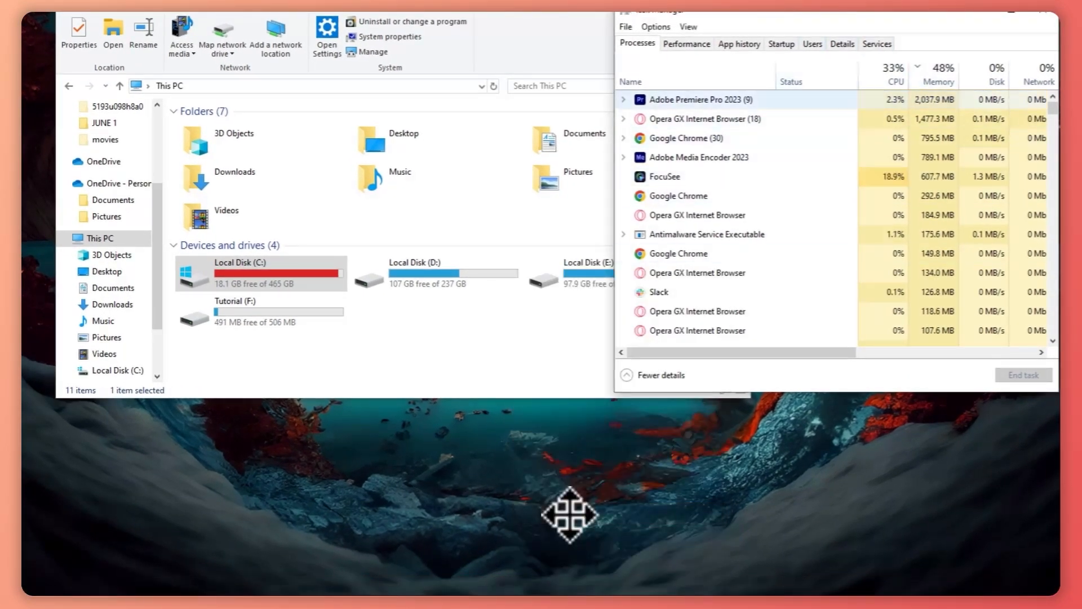
click(699, 156)
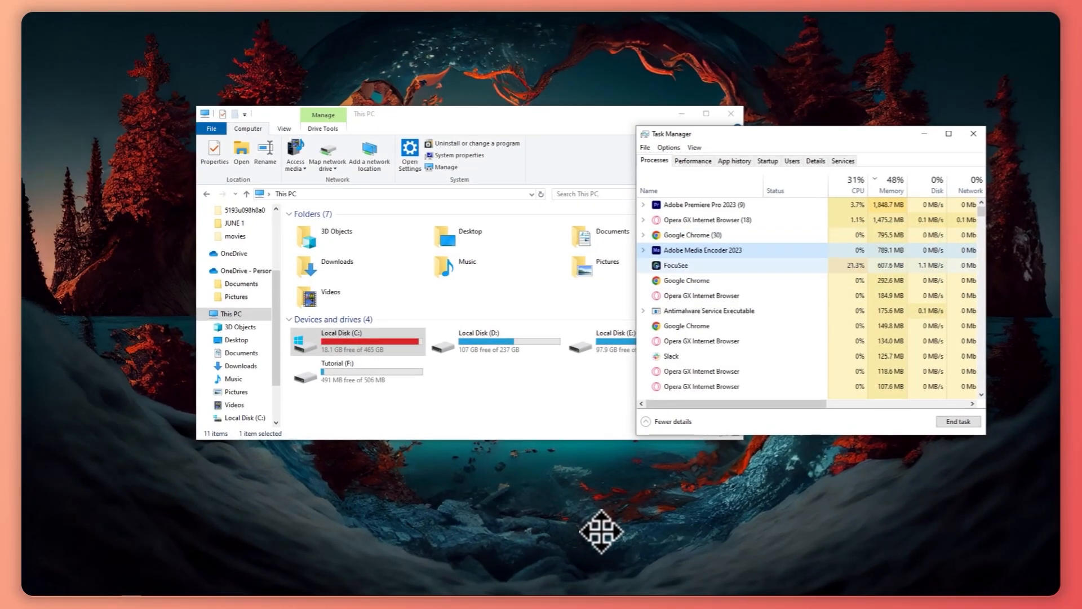
scroll(down, 3)
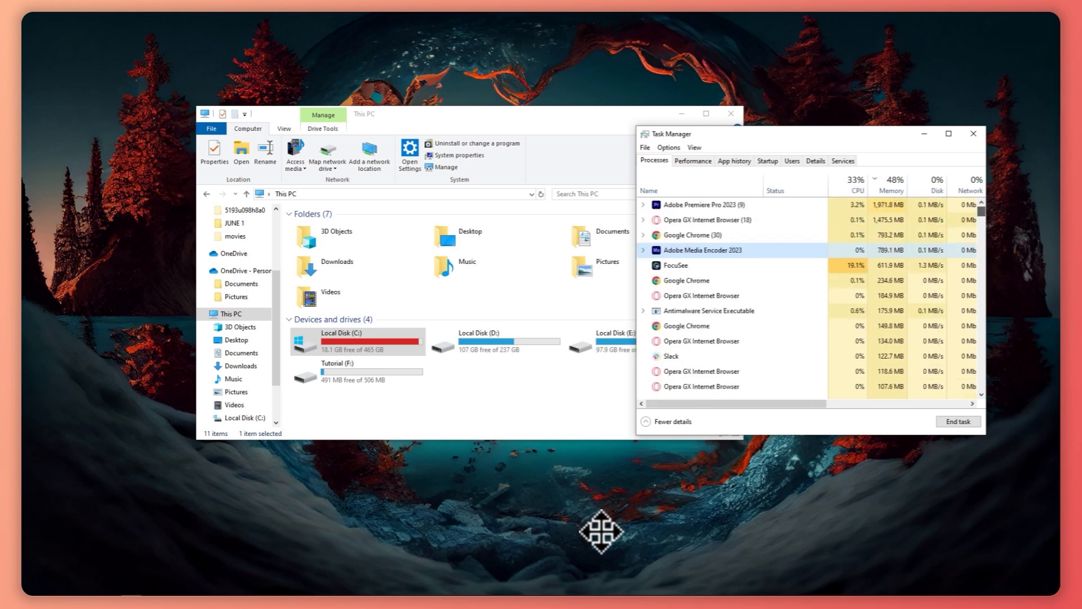
scroll(down, 3)
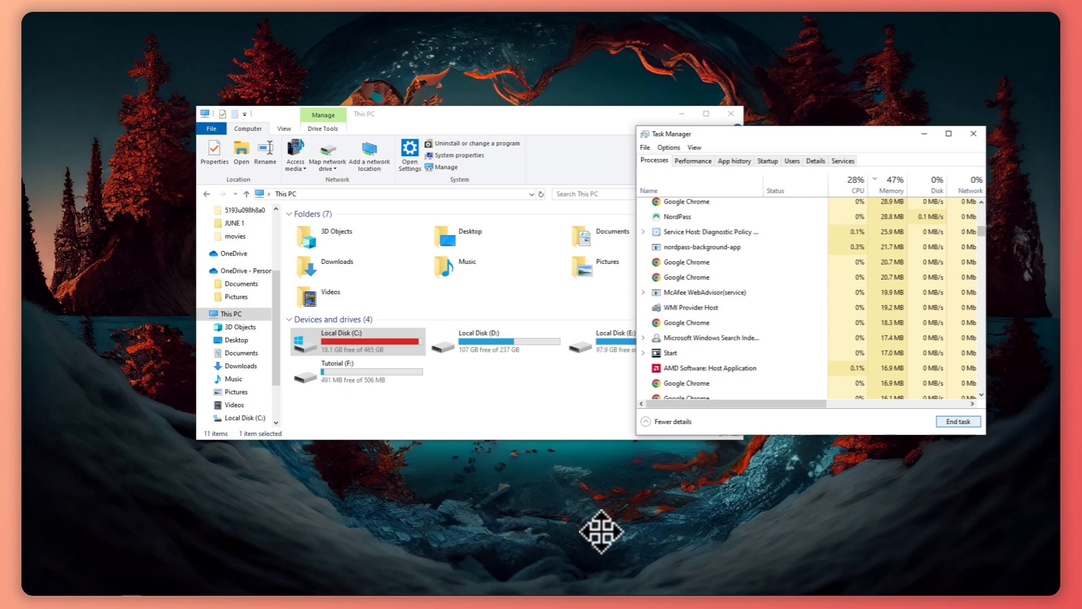
click(685, 322)
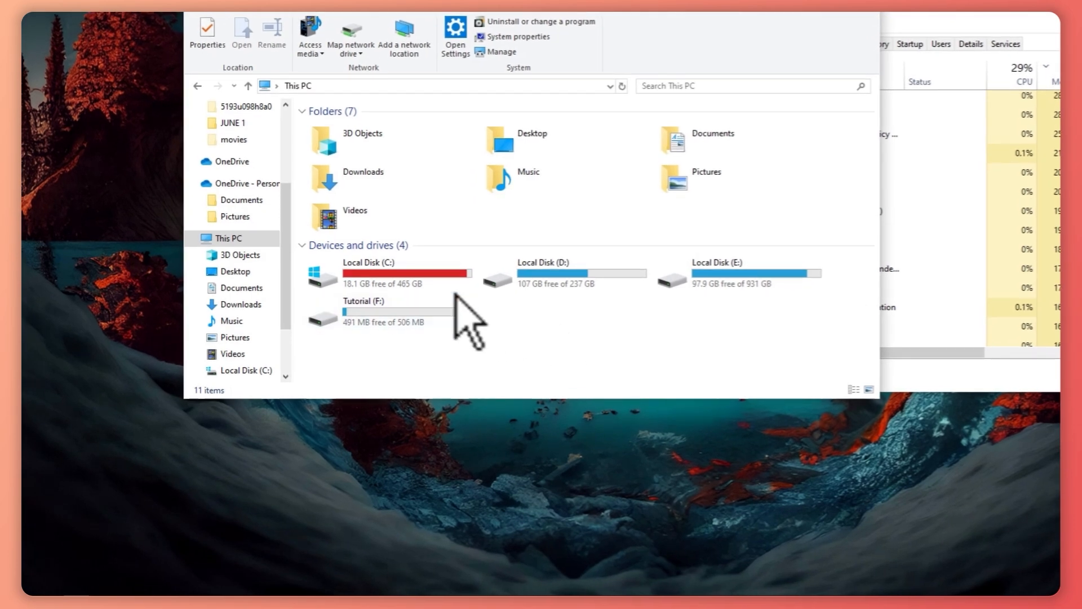
mouse_move(442, 298)
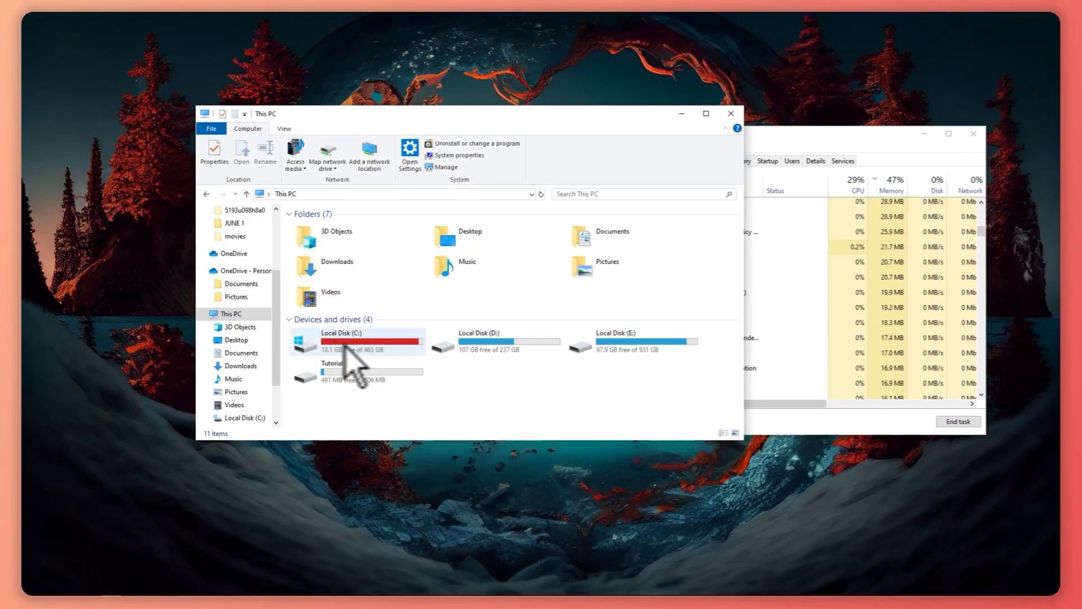
Step: Navigate to C:\Program Files (x86)\Common Files\Adobe and select the AdobeGCClient folder
double_click(360, 341)
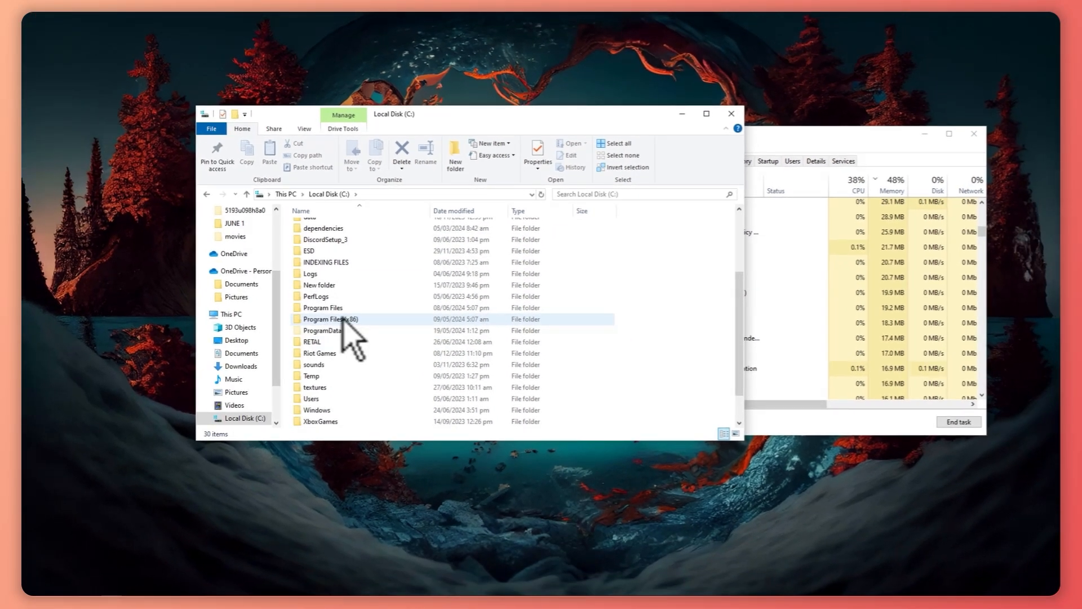
double_click(323, 319)
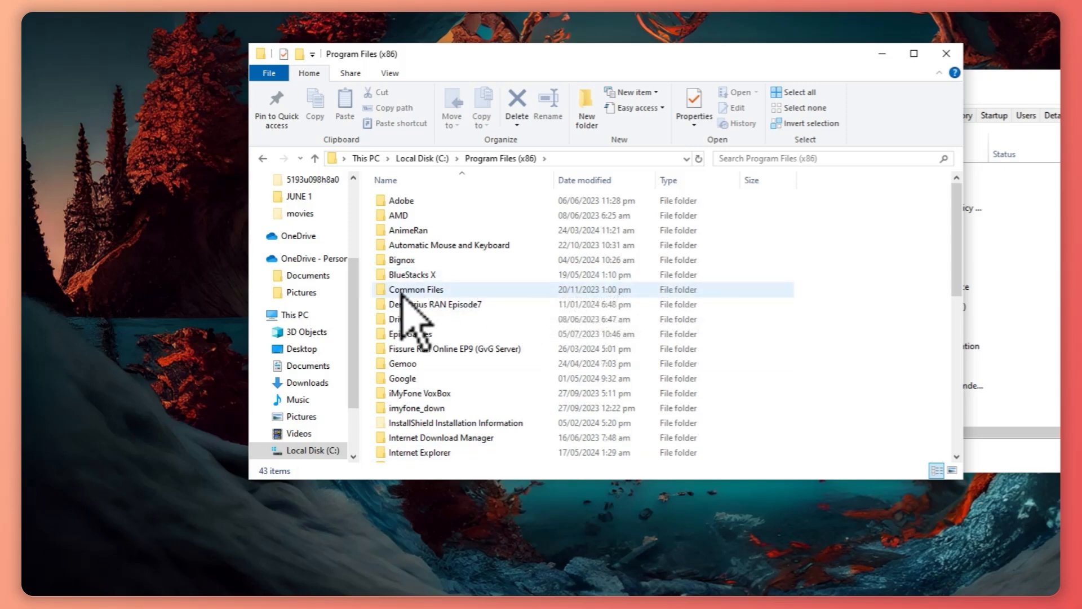
double_click(416, 289)
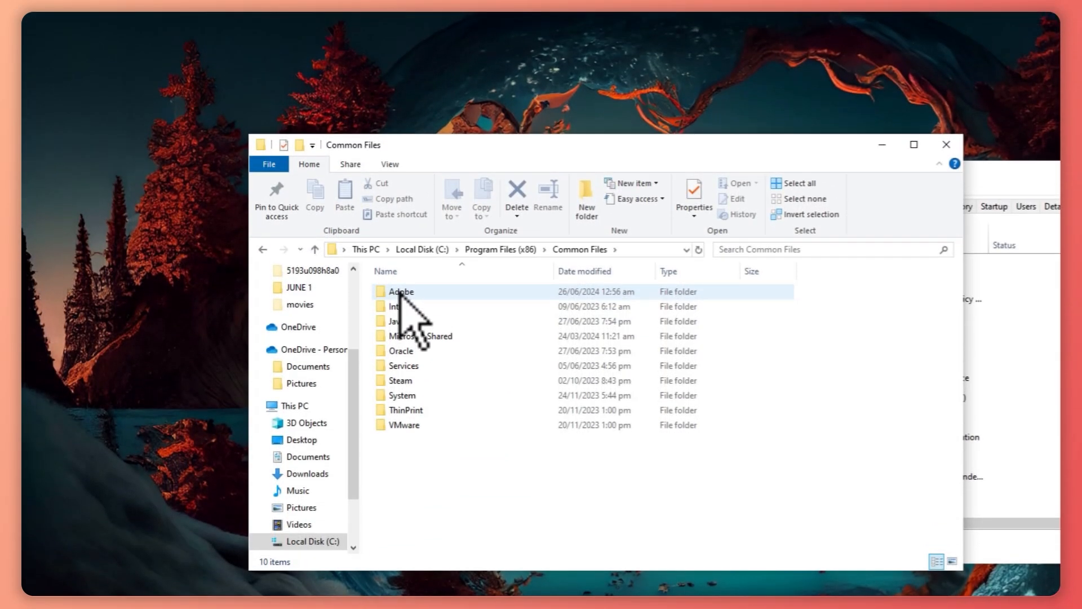
double_click(401, 291)
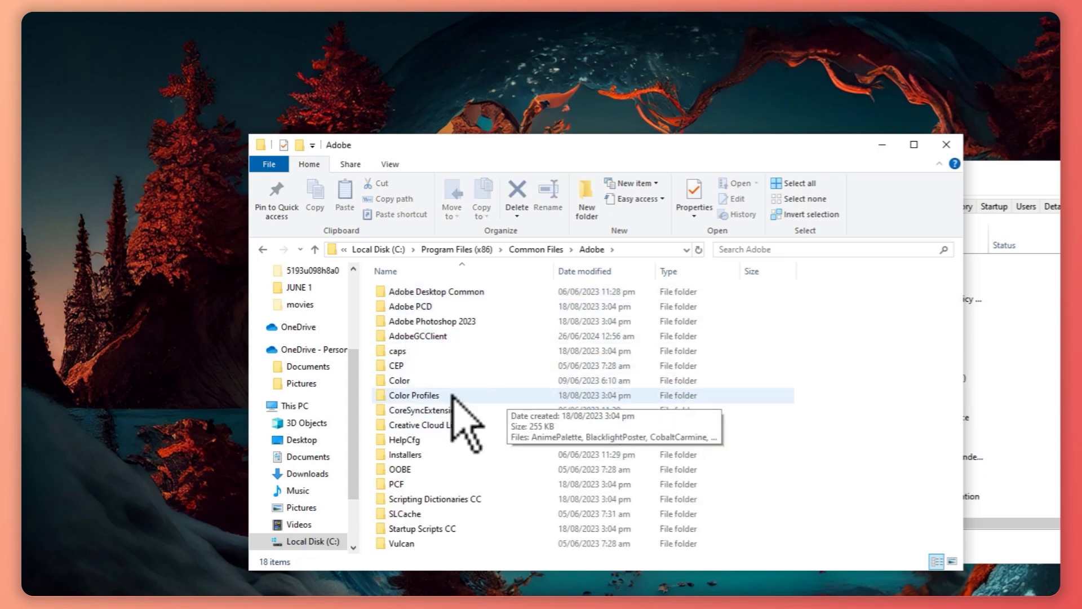
click(417, 336)
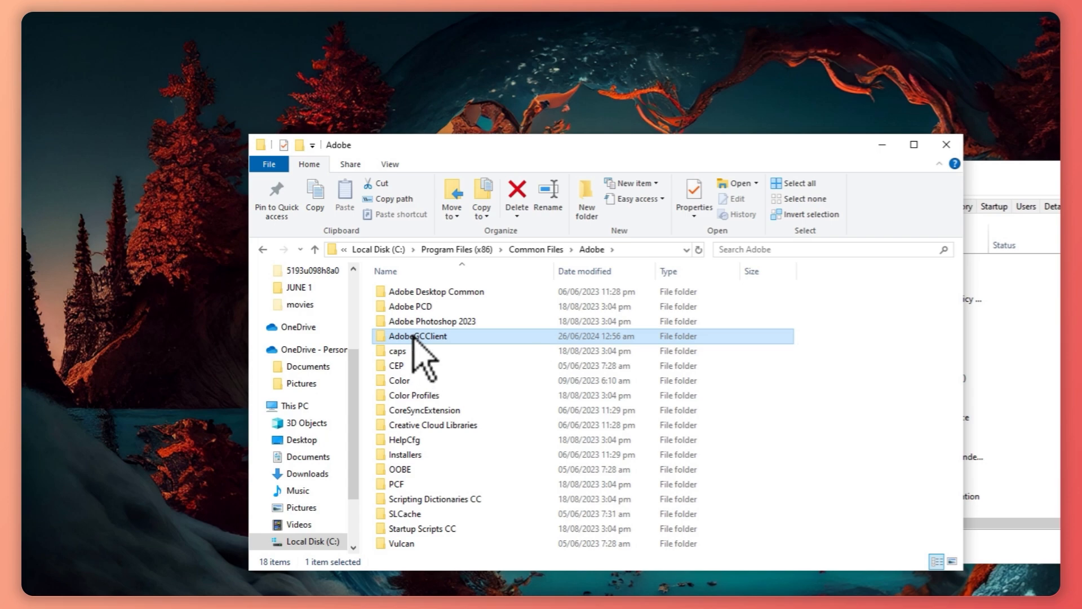
Step: Rename the AdobeGCClient folder to the random name 'qwytqwyqwy'
right_click(422, 336)
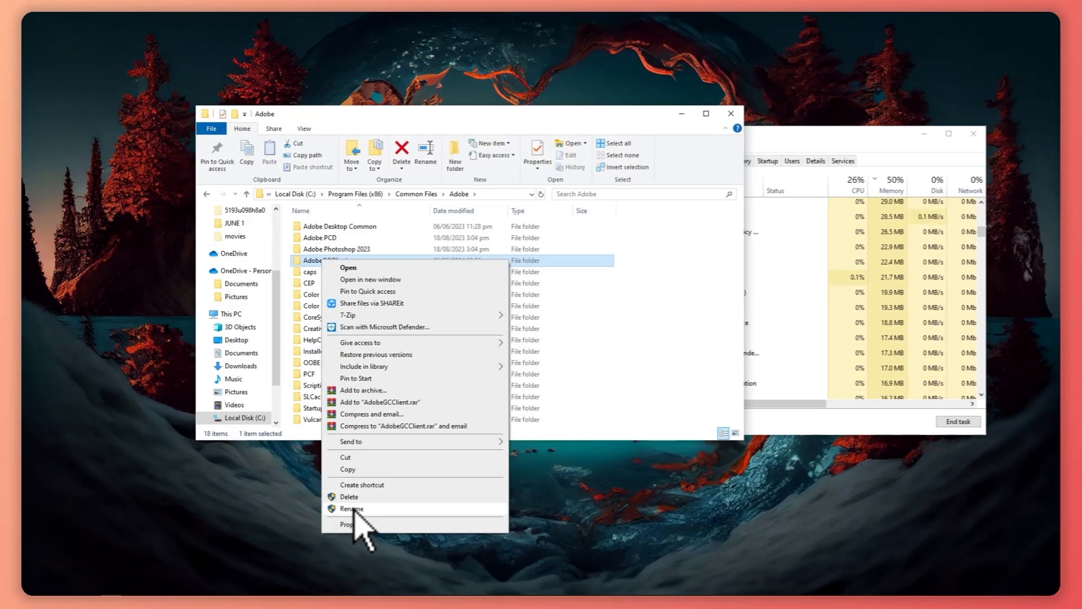
click(352, 508)
text(qwytqwyqwy)
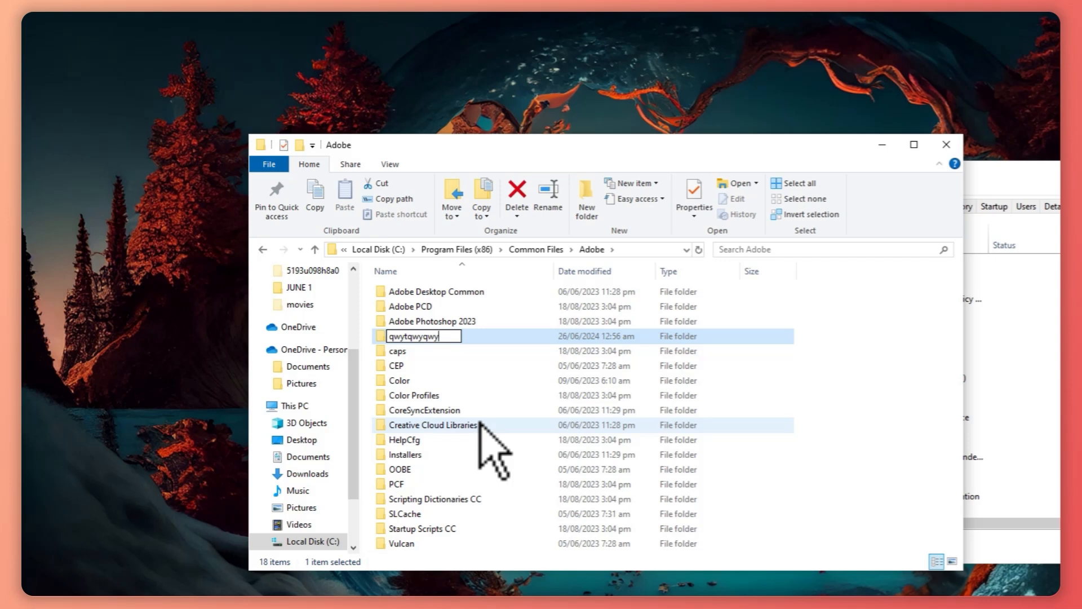
key(Enter)
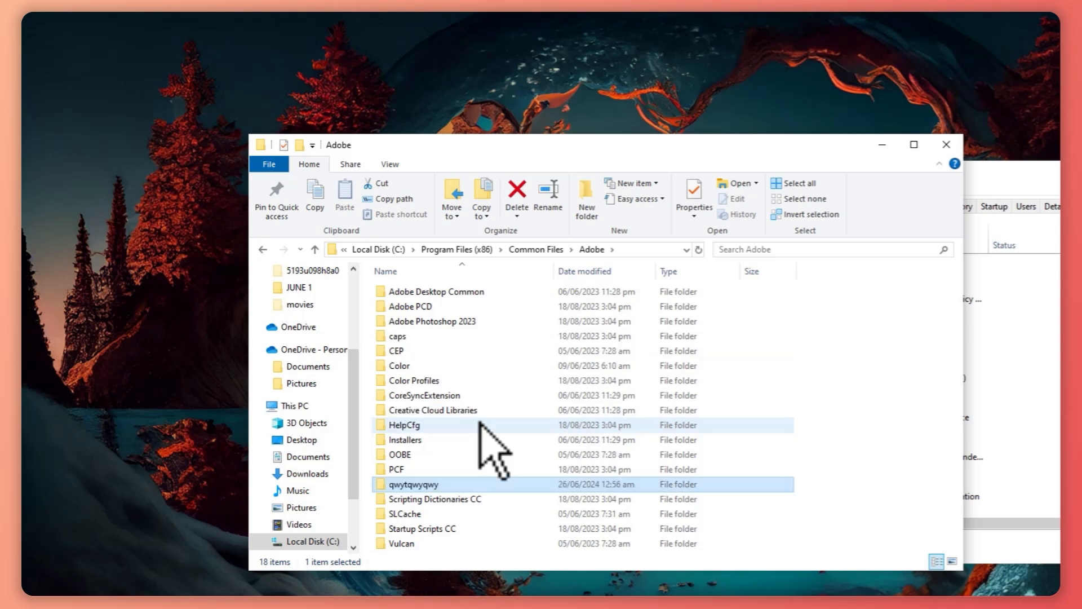